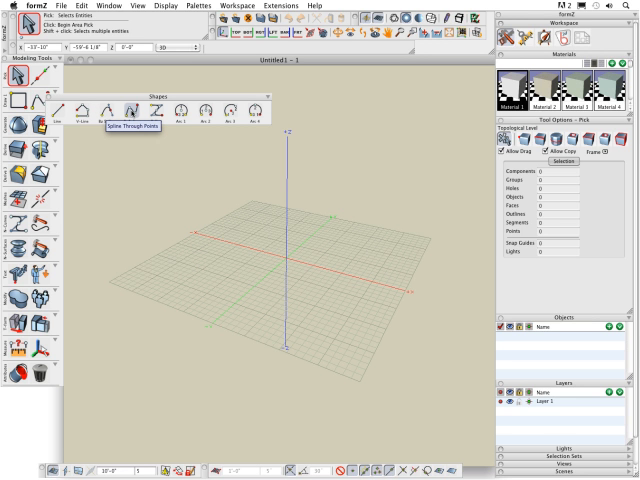
{"action": "mouse_move", "coordinate": [130, 112]}
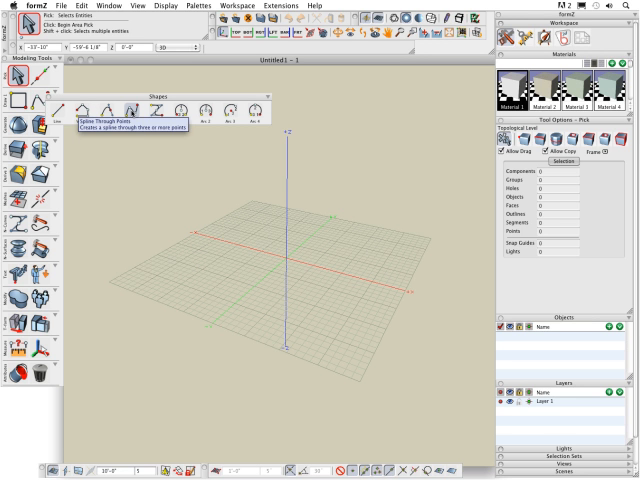
Step: Select the vector line tool from the Shapes palette to ready its drawing options
{"action": "left_click", "coordinate": [108, 110]}
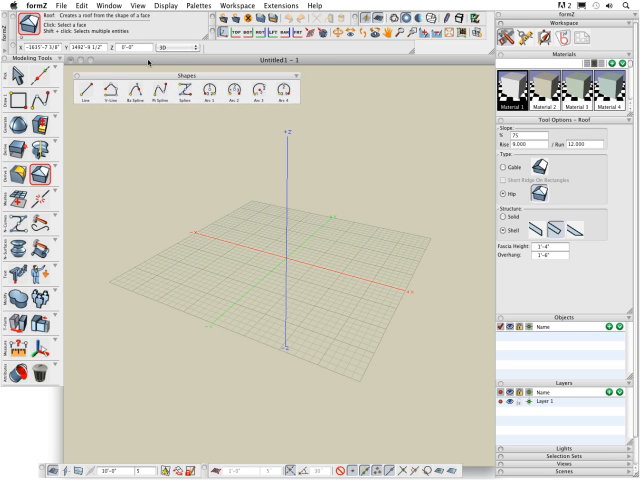
Step: Bring up the Tool Manager from the Palettes menu to customize tool palettes
{"action": "left_click", "coordinate": [234, 4]}
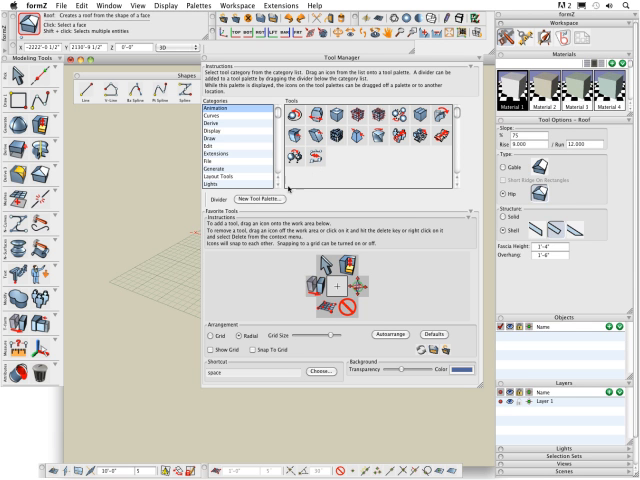
Step: Create a new custom tool palette and confirm it in the Tool Manager
{"action": "left_click", "coordinate": [264, 196]}
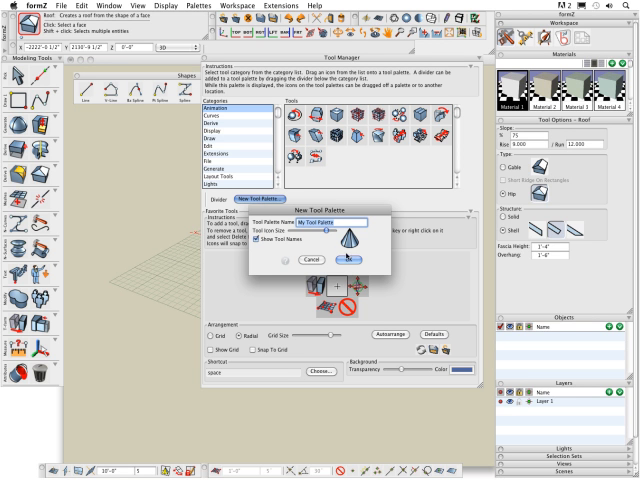
{"action": "left_click", "coordinate": [352, 260]}
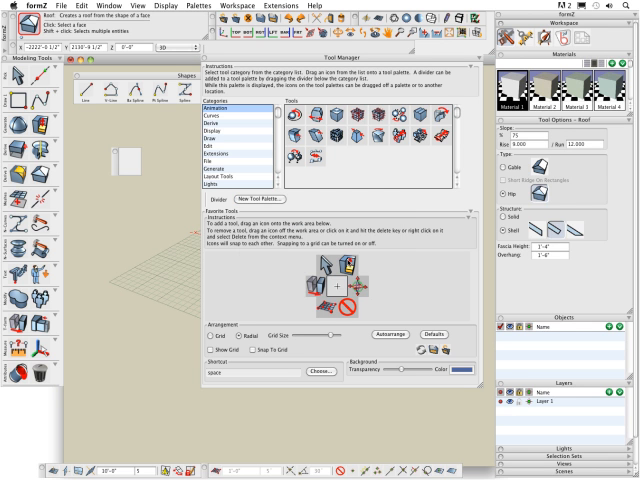
{"action": "mouse_move", "coordinate": [344, 262]}
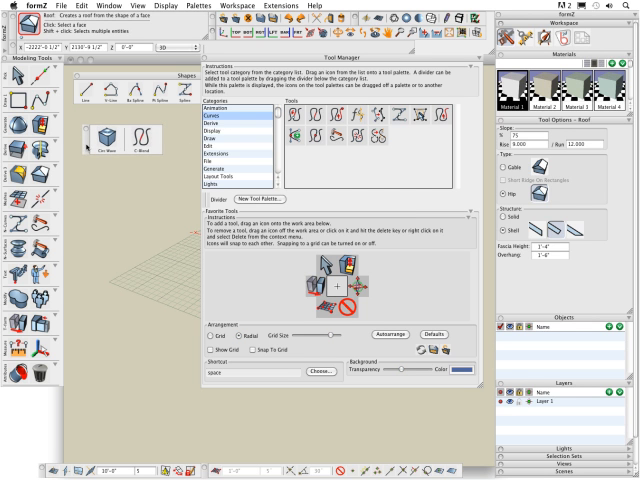
{"action": "mouse_move", "coordinate": [260, 236]}
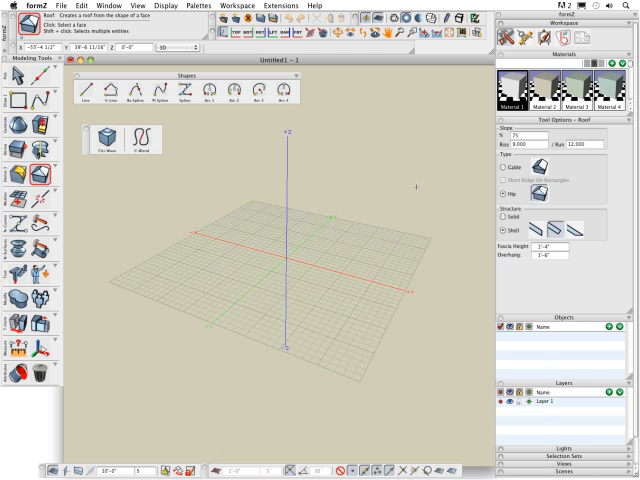
{"action": "mouse_move", "coordinate": [86, 188]}
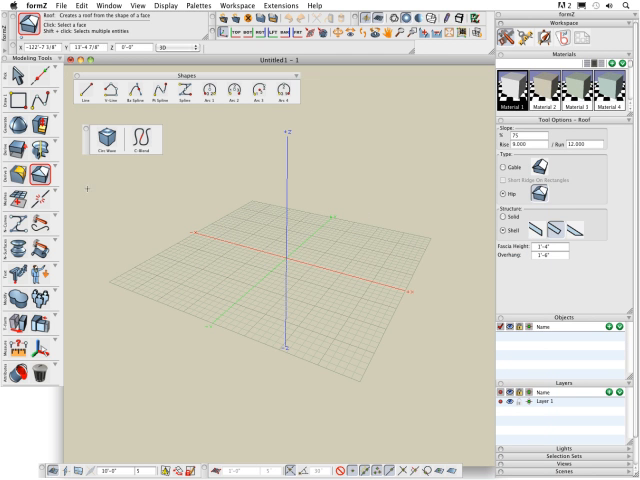
{"action": "mouse_move", "coordinate": [320, 160]}
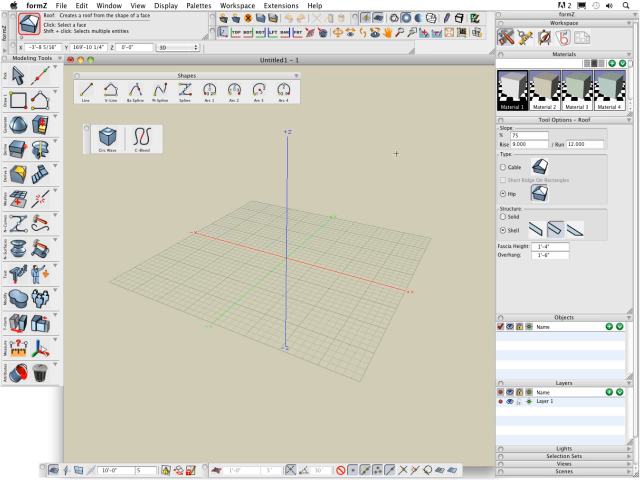
{"action": "mouse_move", "coordinate": [96, 186]}
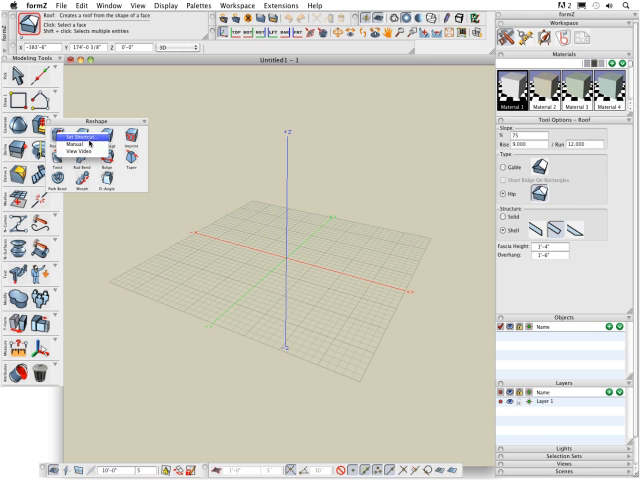
{"action": "mouse_move", "coordinate": [78, 144]}
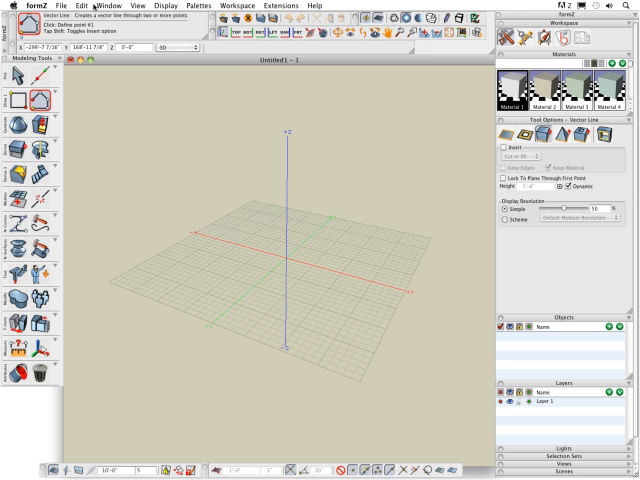
Step: Review the checked palettes in the Palettes menu, then bring up the File menu
{"action": "left_click", "coordinate": [80, 4]}
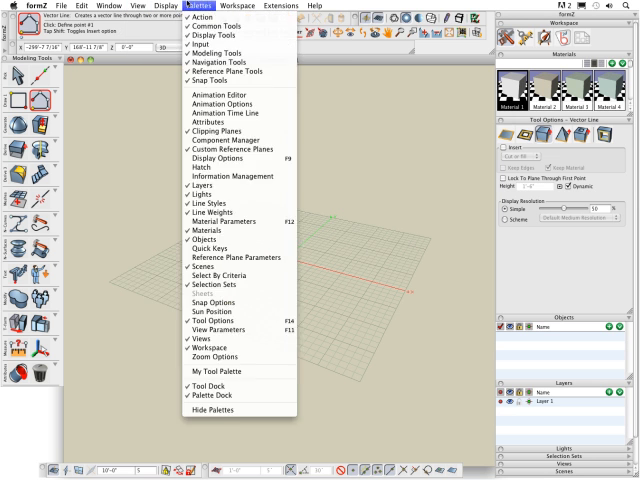
{"action": "left_click", "coordinate": [324, 4]}
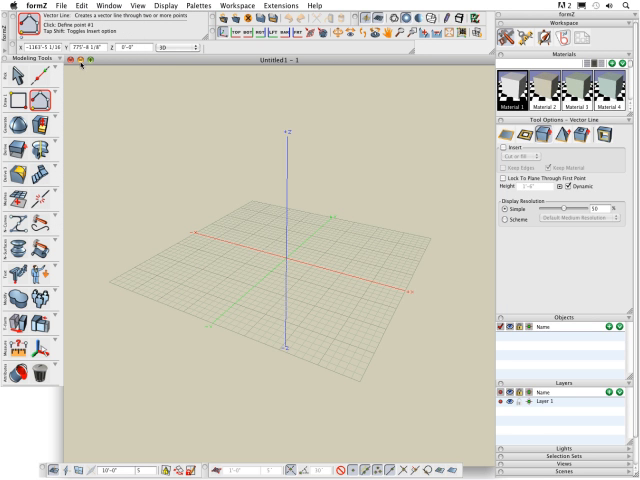
{"action": "left_click", "coordinate": [64, 4]}
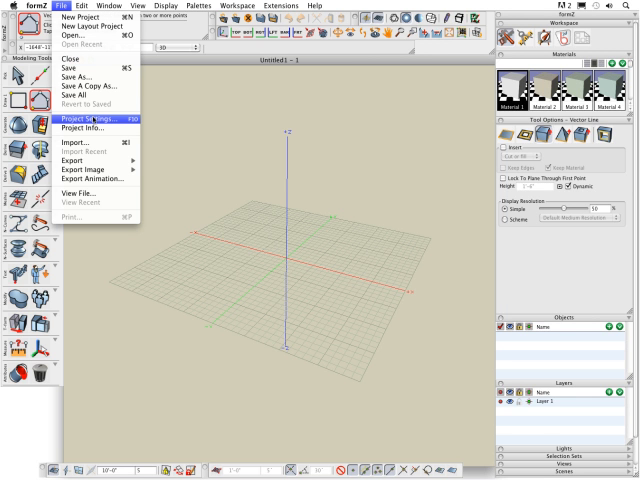
Step: Look over the project settings and its working units, then dismiss them
{"action": "left_click", "coordinate": [90, 120]}
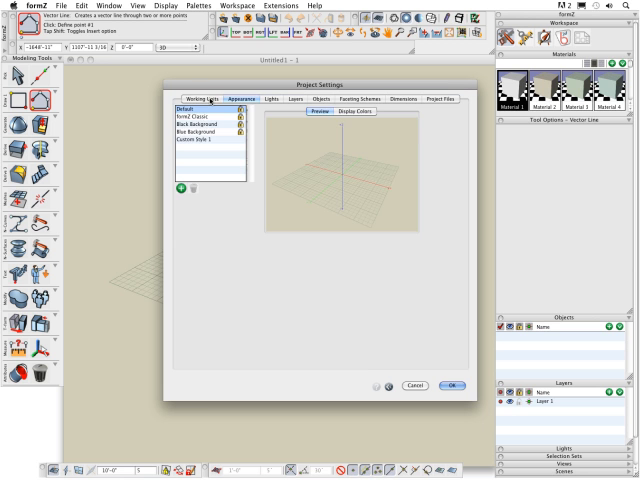
{"action": "left_click", "coordinate": [200, 100]}
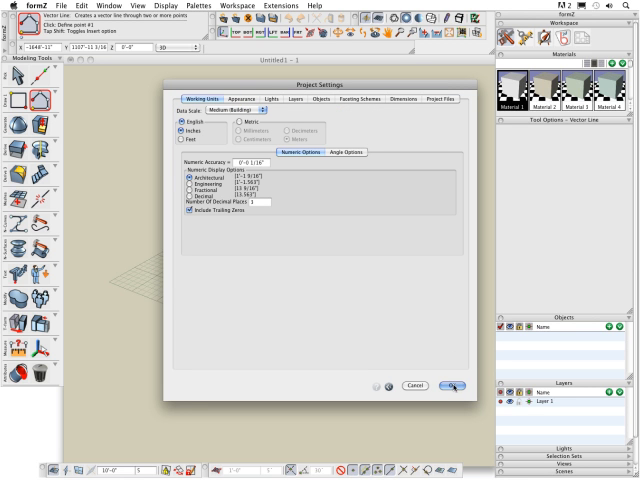
{"action": "left_click", "coordinate": [454, 386]}
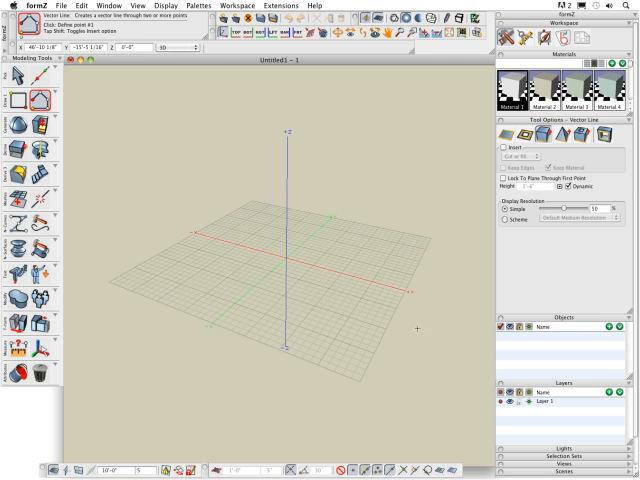
Step: Load the gazebo project and split the workspace into four views
{"action": "left_click", "coordinate": [64, 4]}
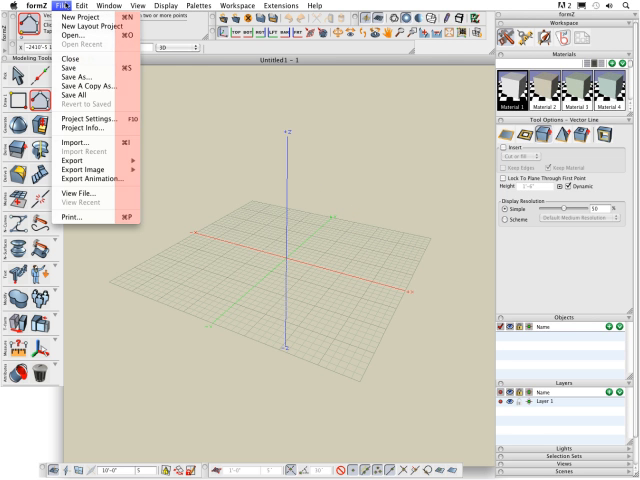
{"action": "left_click", "coordinate": [64, 4]}
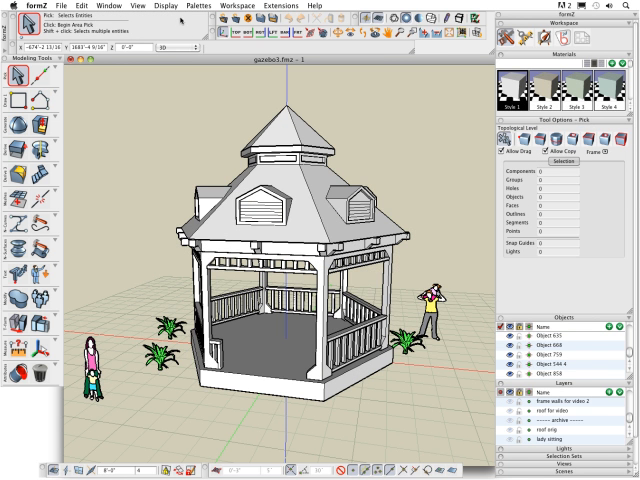
{"action": "left_click", "coordinate": [112, 8]}
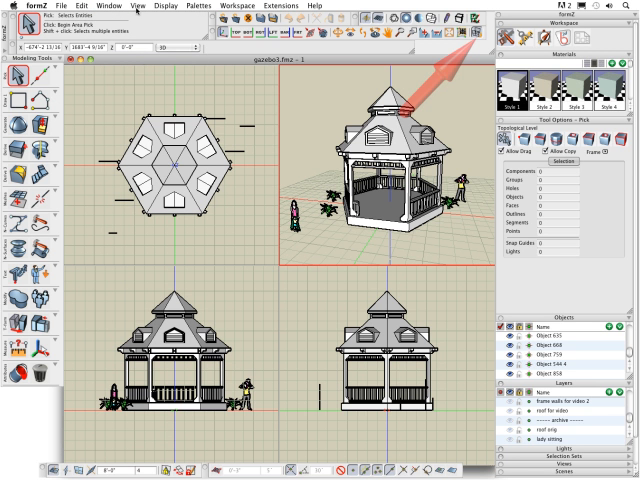
{"action": "left_click", "coordinate": [130, 8]}
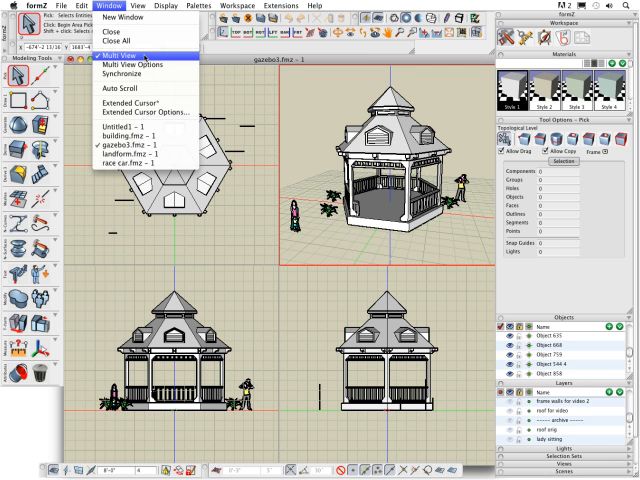
{"action": "left_click", "coordinate": [122, 56]}
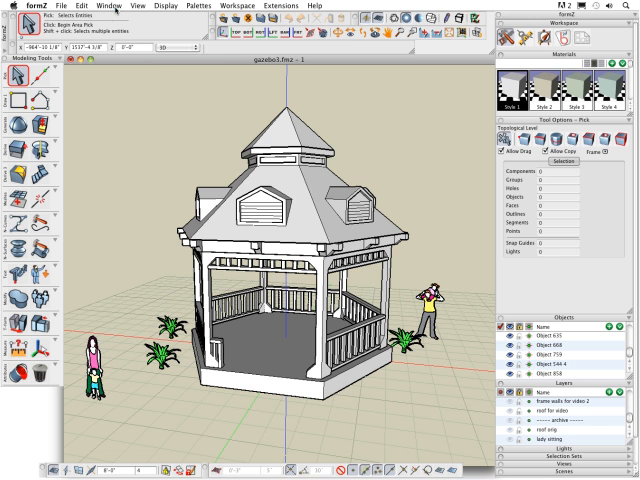
{"action": "left_click", "coordinate": [116, 6]}
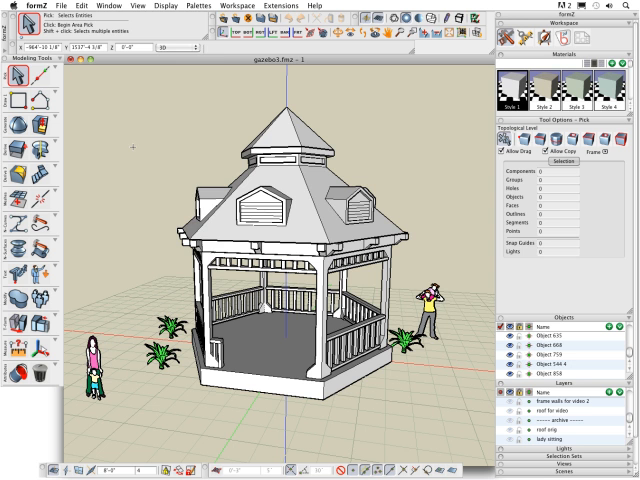
{"action": "left_click", "coordinate": [152, 6]}
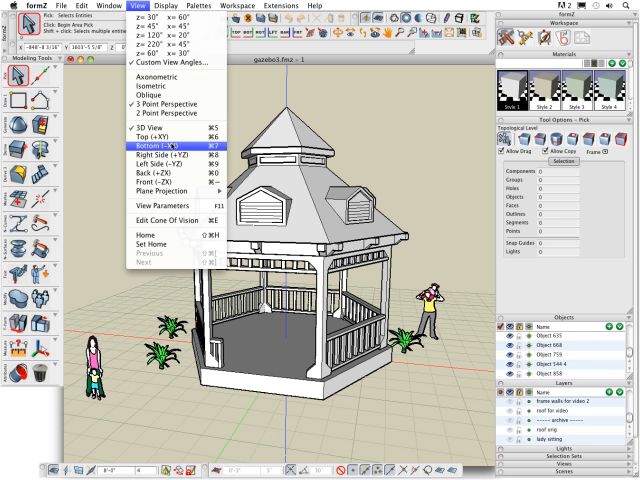
{"action": "mouse_move", "coordinate": [168, 184]}
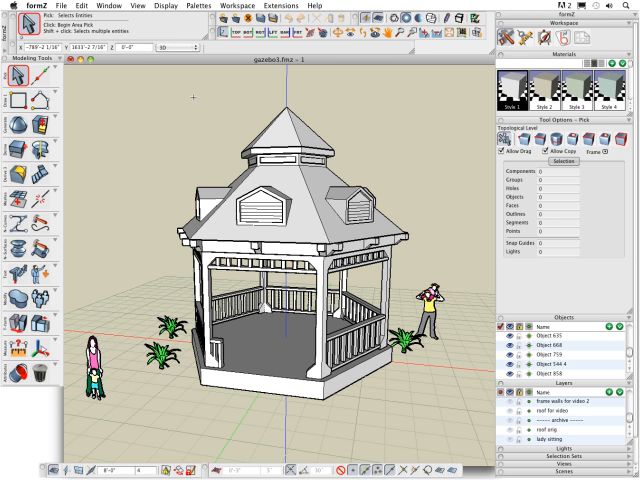
Step: Show the gazebo as Shaded Full, then Hidden Line, and bring the Display menu back up
{"action": "left_click", "coordinate": [160, 6]}
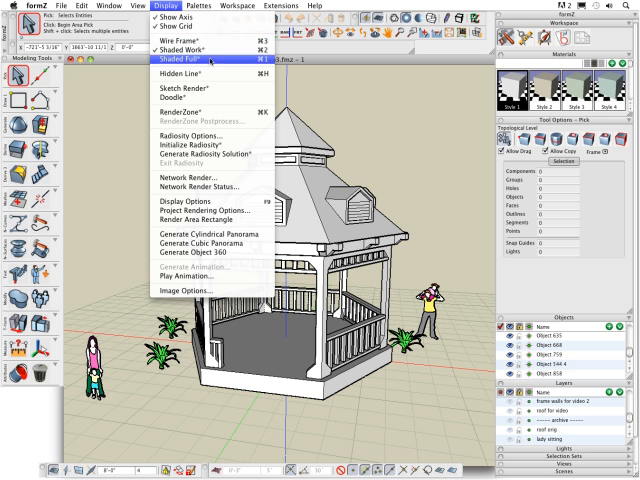
{"action": "mouse_move", "coordinate": [204, 116]}
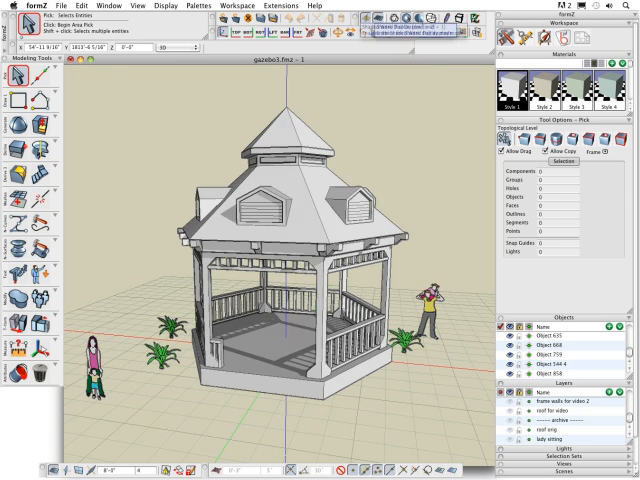
{"action": "left_click", "coordinate": [404, 40]}
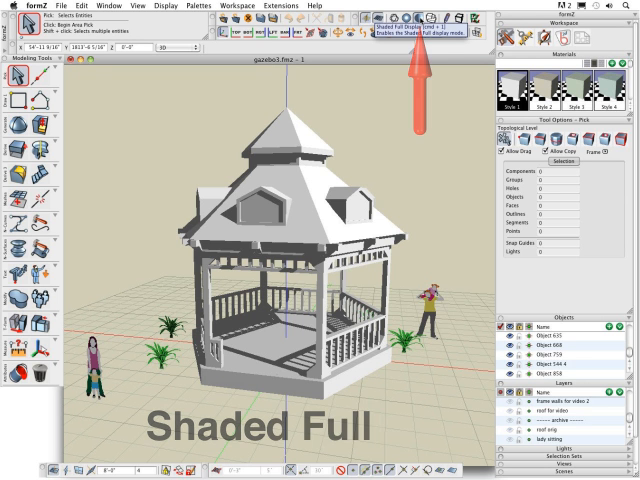
{"action": "left_click", "coordinate": [418, 32]}
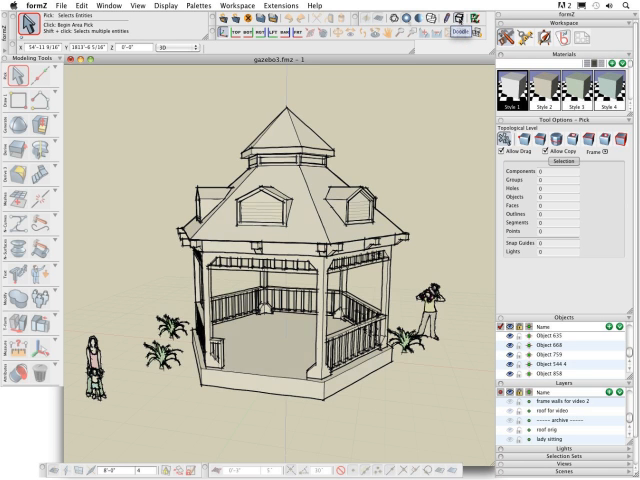
{"action": "left_click", "coordinate": [160, 6]}
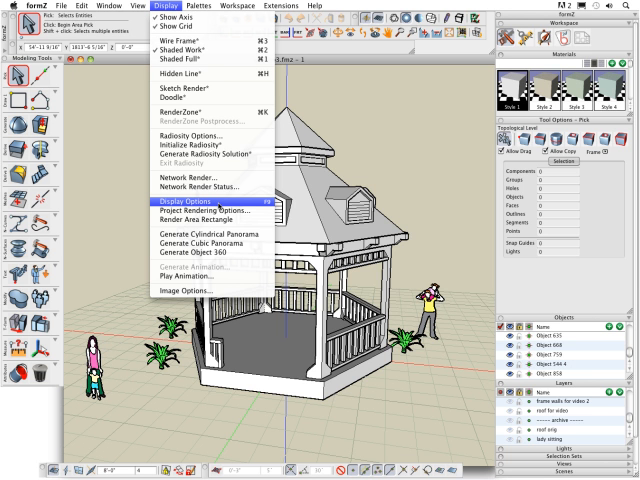
{"action": "left_click", "coordinate": [206, 204]}
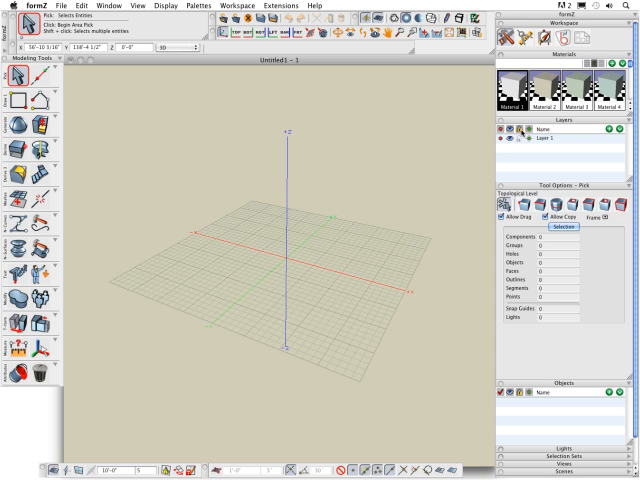
{"action": "mouse_move", "coordinate": [452, 198]}
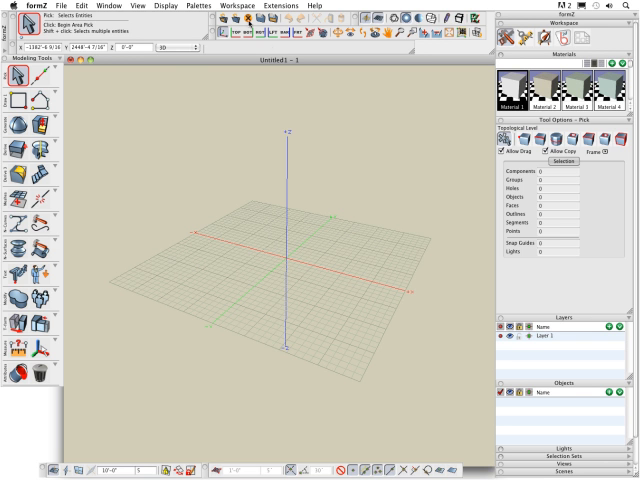
Step: Bring up the Palettes menu checklist of available palettes
{"action": "left_click", "coordinate": [206, 4]}
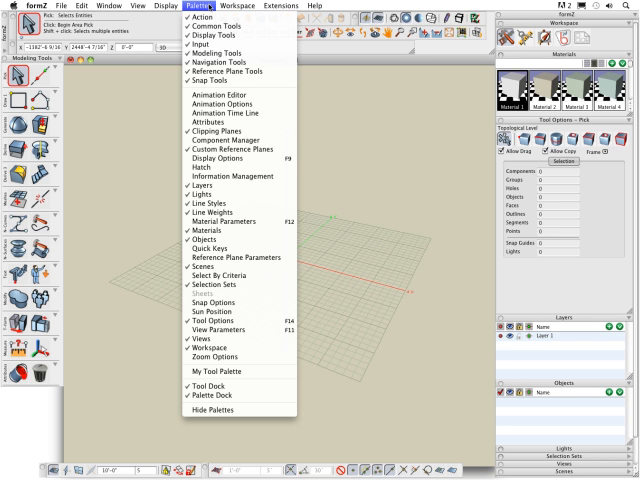